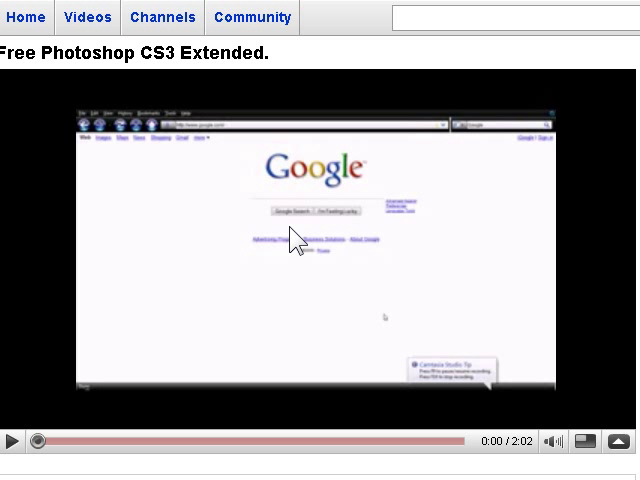
pyautogui.moveTo(245, 236)
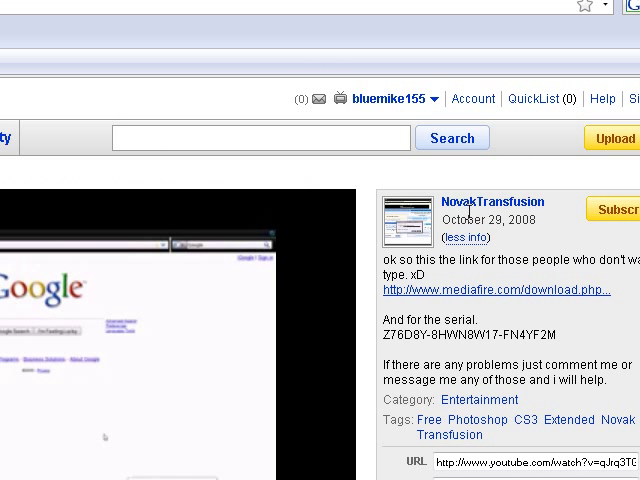
pyautogui.moveTo(455, 222)
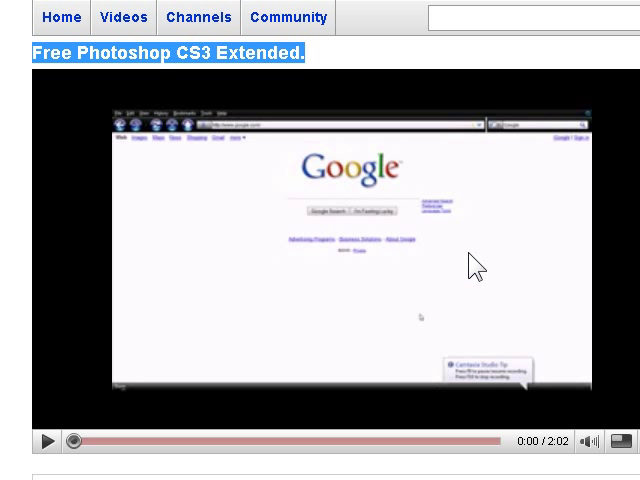
pyautogui.moveTo(199, 371)
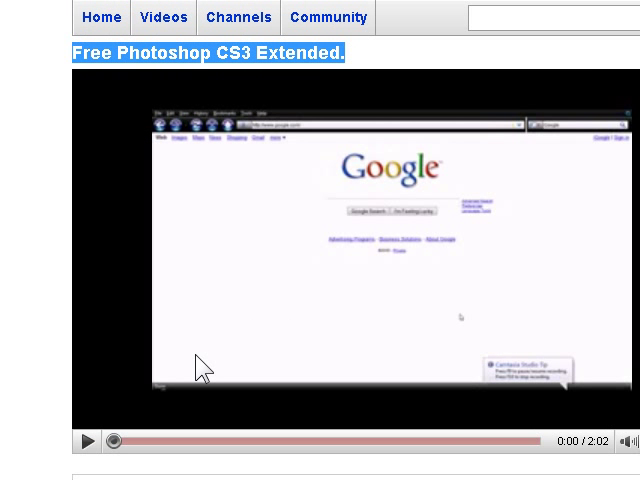
# - Scroll down the MediaFire page and start the Photoshop CS3 setup download
pyautogui.scroll(-3)
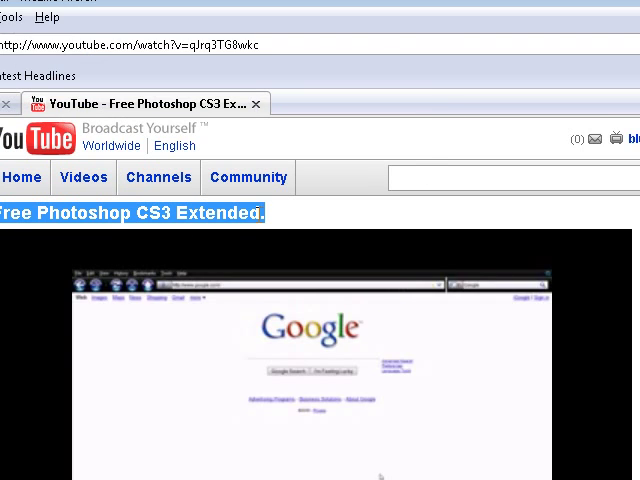
pyautogui.scroll(-3)
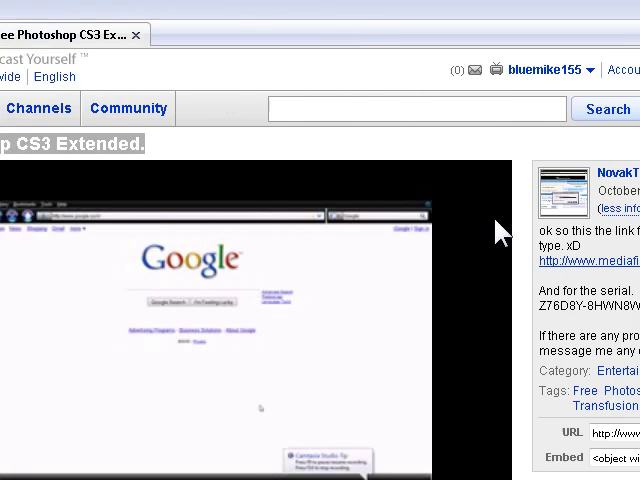
pyautogui.scroll(-3)
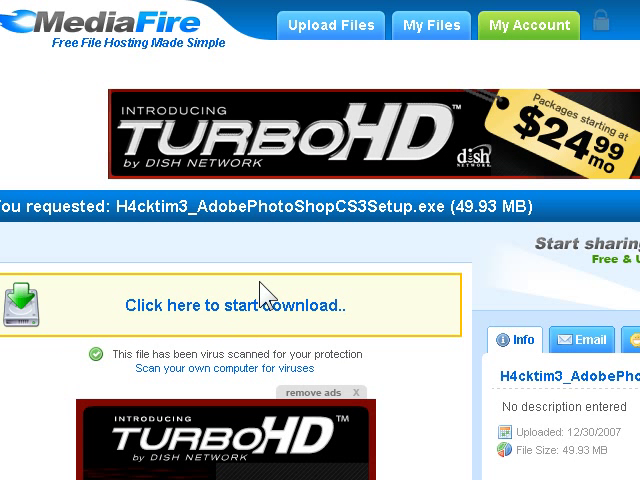
pyautogui.moveTo(211, 313)
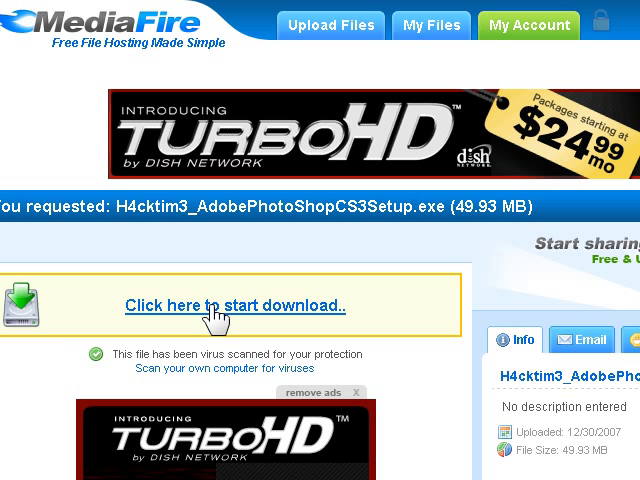
pyautogui.moveTo(221, 318)
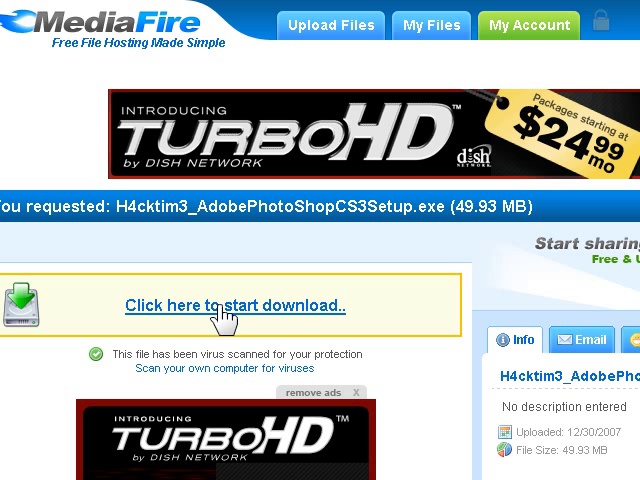
pyautogui.click(228, 311)
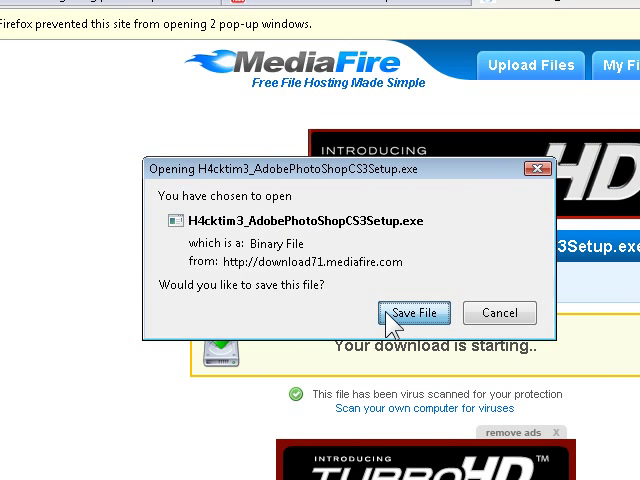
# - Choose Save File to download the Photoshop CS3 setup file in Firefox
pyautogui.click(415, 312)
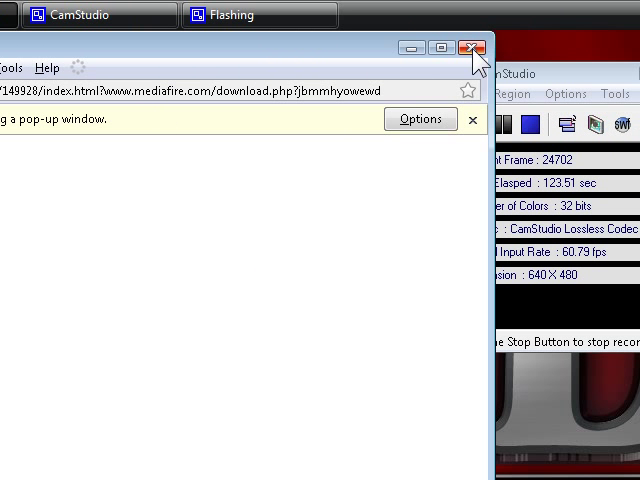
# - Close Firefox and bring up the context menu of the 49.9 MB desktop setup file
pyautogui.click(472, 46)
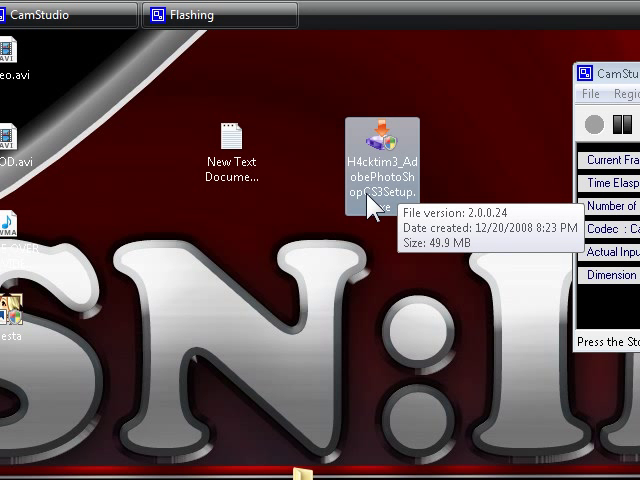
pyautogui.moveTo(360, 260)
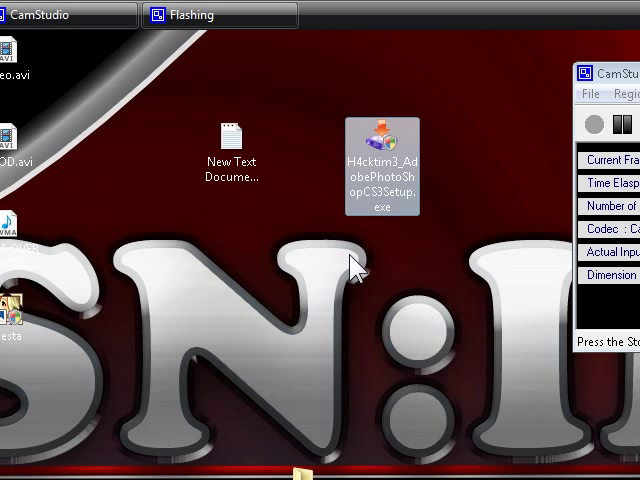
pyautogui.click(231, 140)
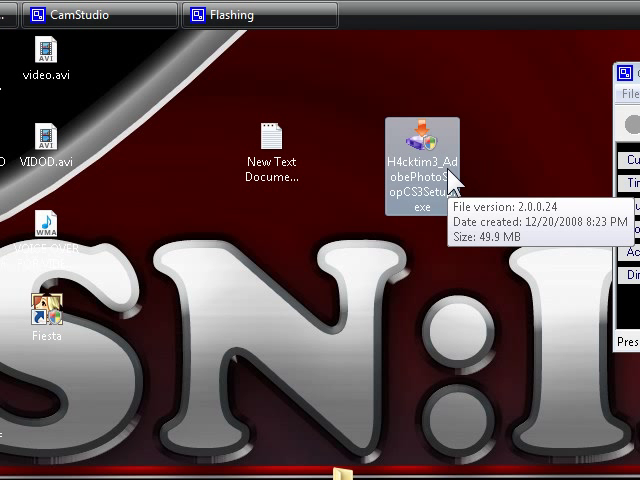
pyautogui.moveTo(438, 139)
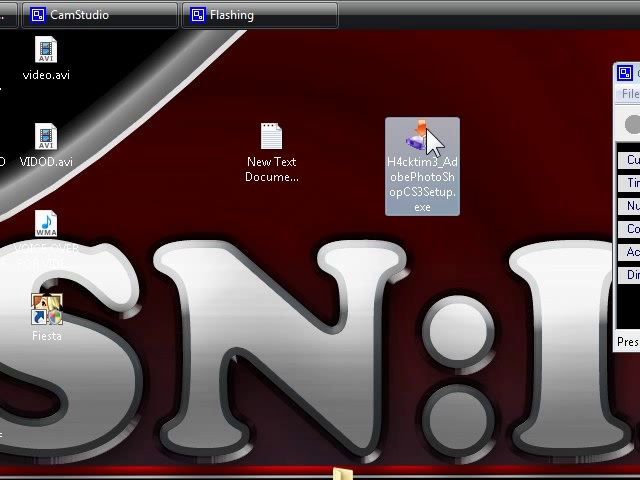
pyautogui.rightClick(425, 140)
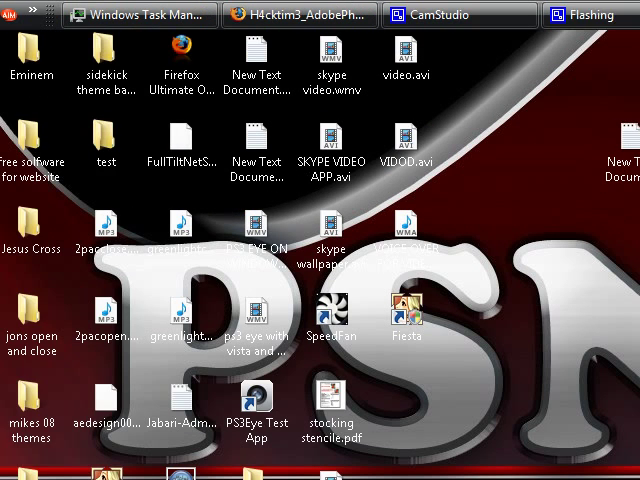
# - Open the My Book (L:) drive from the Start menu's Computer view
pyautogui.click(12, 14)
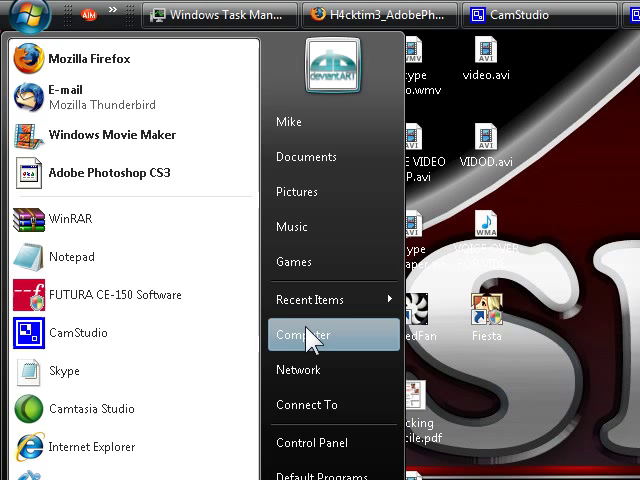
pyautogui.click(302, 334)
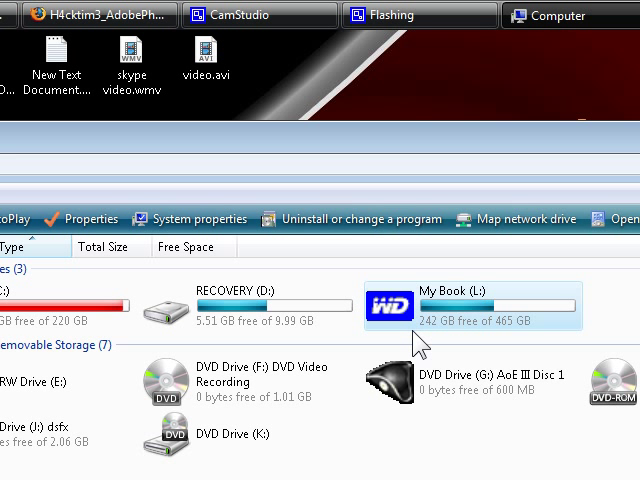
pyautogui.moveTo(418, 343)
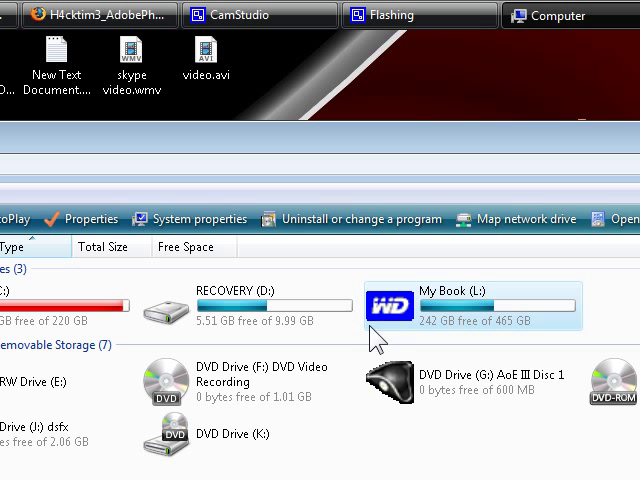
pyautogui.doubleClick(483, 300)
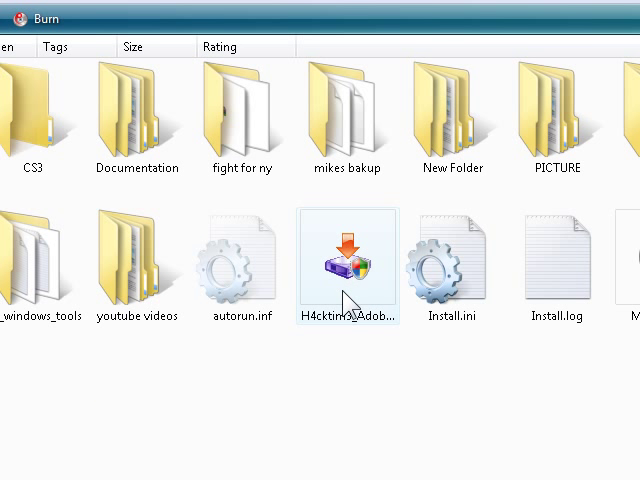
# - Run H4cktim3_AdobePhotoShopCS3Setup.exe as administrator and allow it to make changes
pyautogui.rightClick(348, 255)
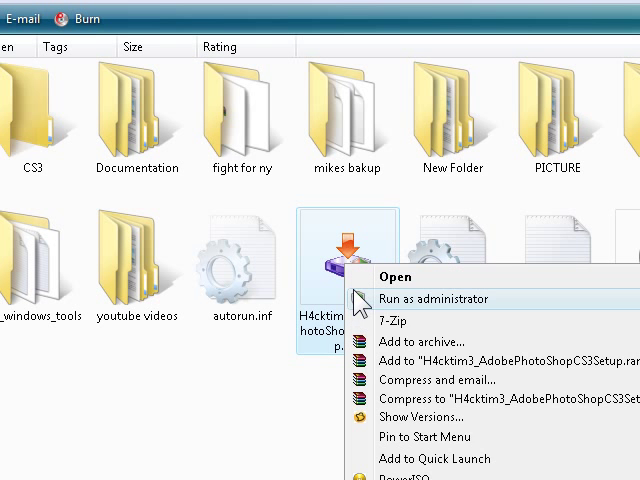
pyautogui.click(440, 299)
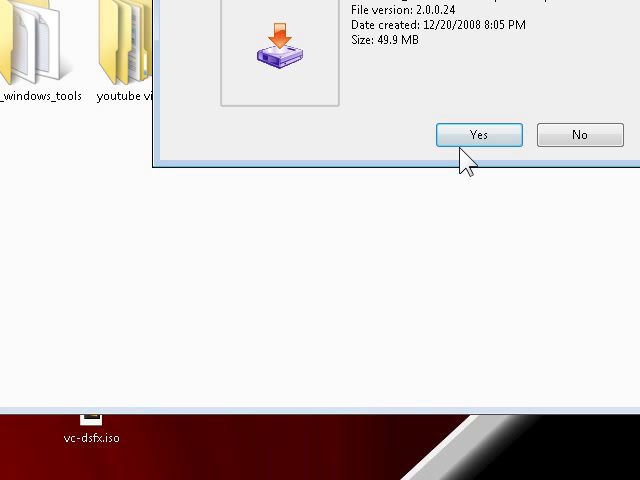
pyautogui.click(479, 134)
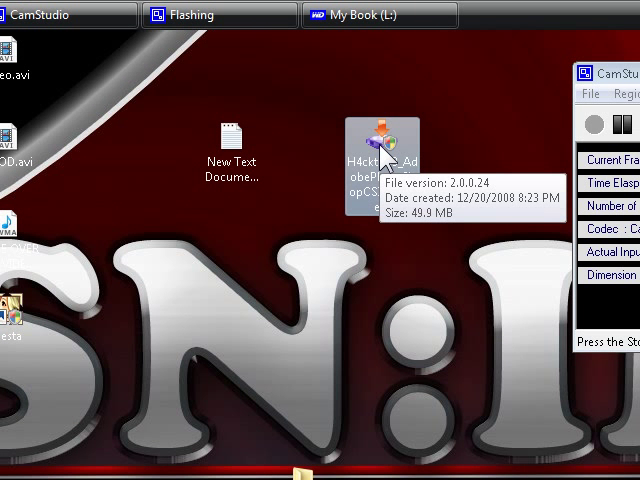
pyautogui.moveTo(442, 57)
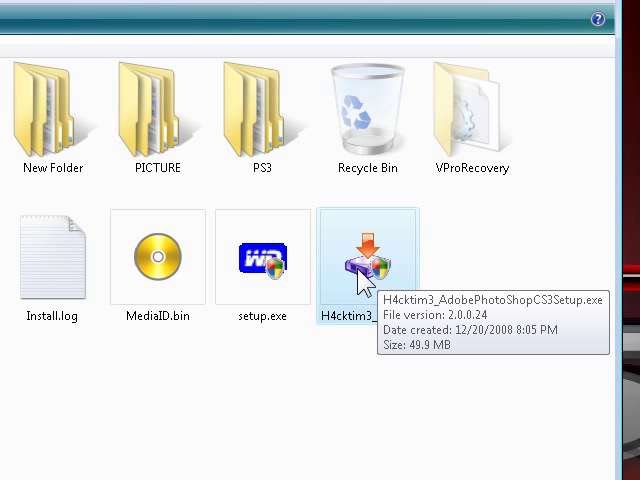
pyautogui.moveTo(394, 288)
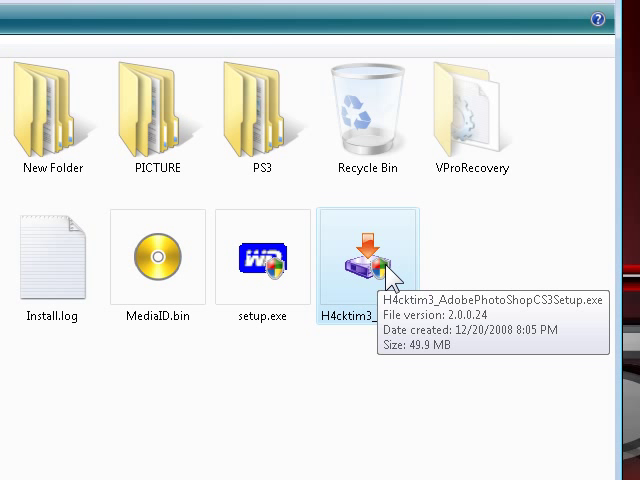
# - Make a PHOTOSHOP CS3 folder on the L: drive, then select the setup .exe
pyautogui.rightClick(470, 310)
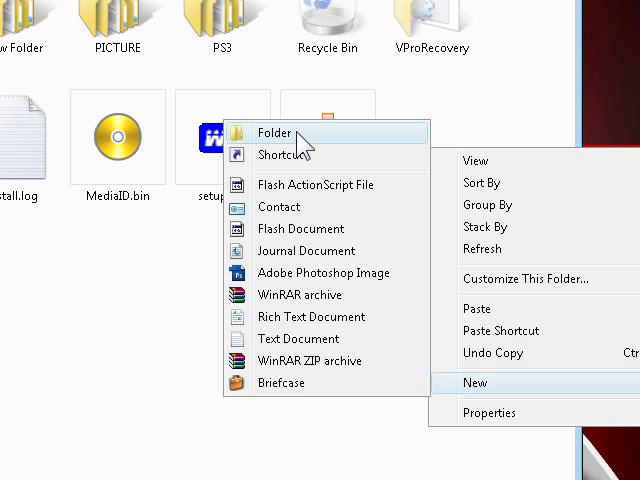
pyautogui.click(268, 132)
pyautogui.write('PHOTO')
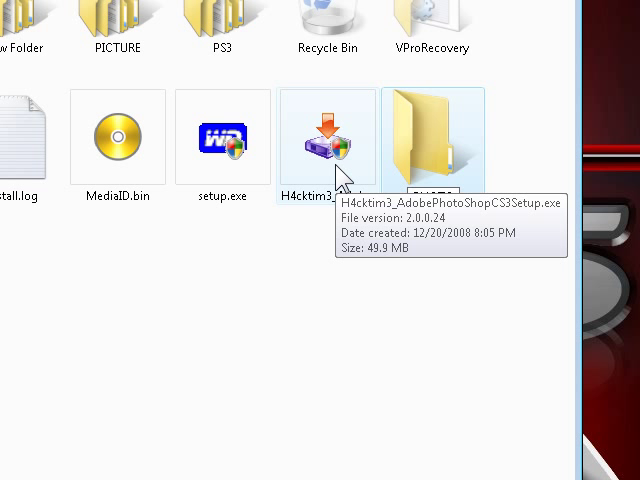
pyautogui.click(432, 137)
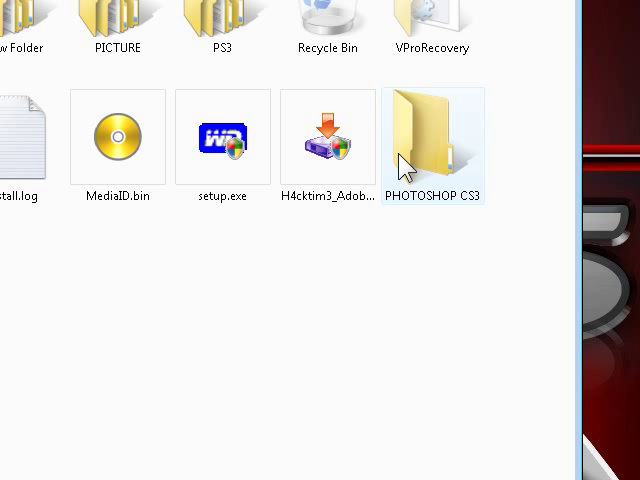
pyautogui.click(328, 140)
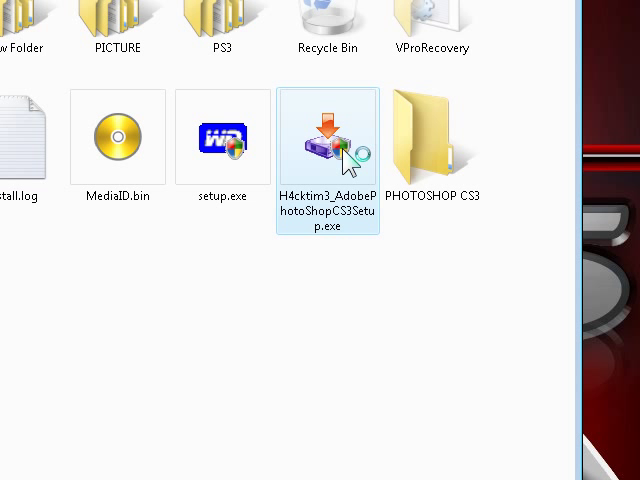
# - Launch the installer, pass the welcome and information pages, and accept the license terms
pyautogui.doubleClick(327, 138)
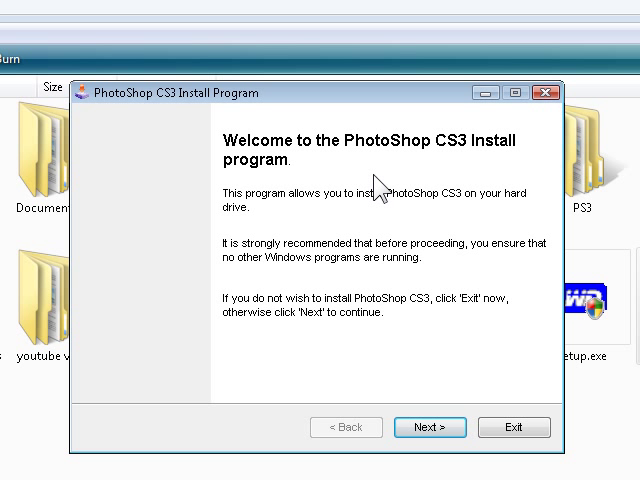
pyautogui.click(430, 427)
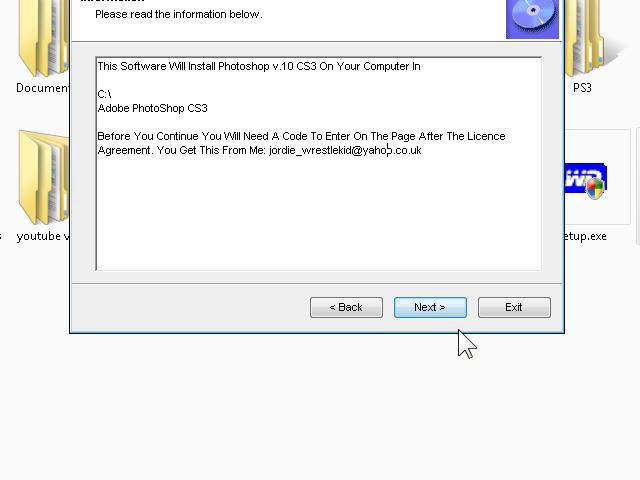
pyautogui.click(430, 307)
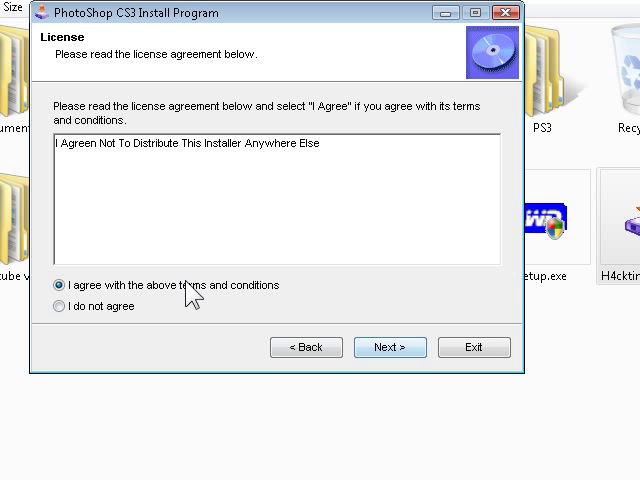
pyautogui.click(390, 347)
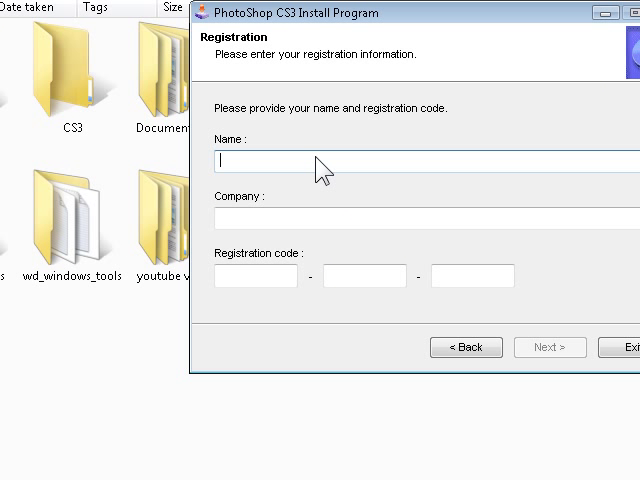
# - Enter MIKE as the registration name, correcting a mistyped entry
pyautogui.write('MIKE')
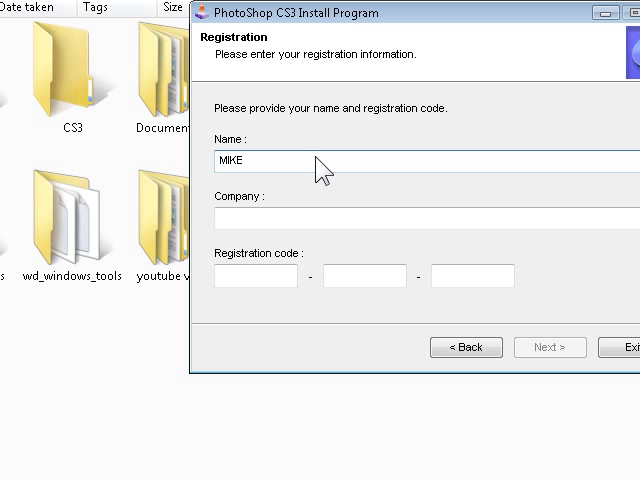
pyautogui.write('J')
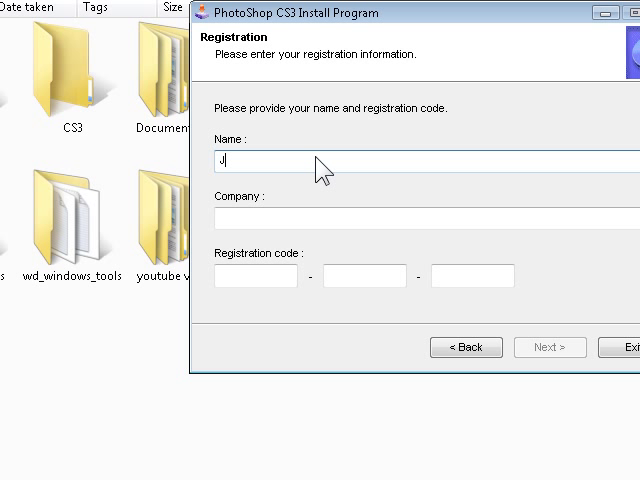
pyautogui.press('Backspace')
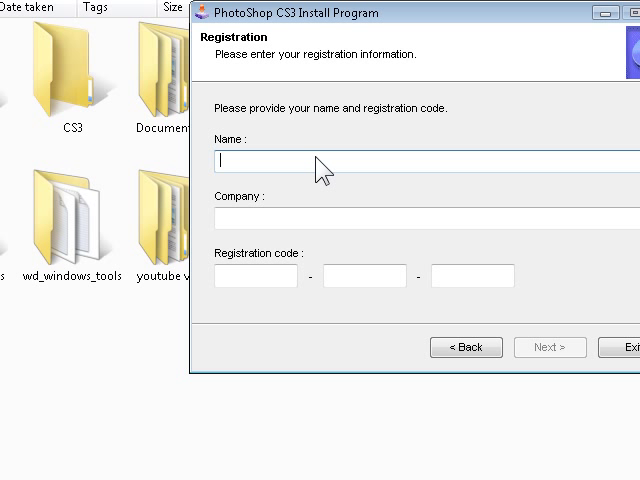
pyautogui.write('JAME')
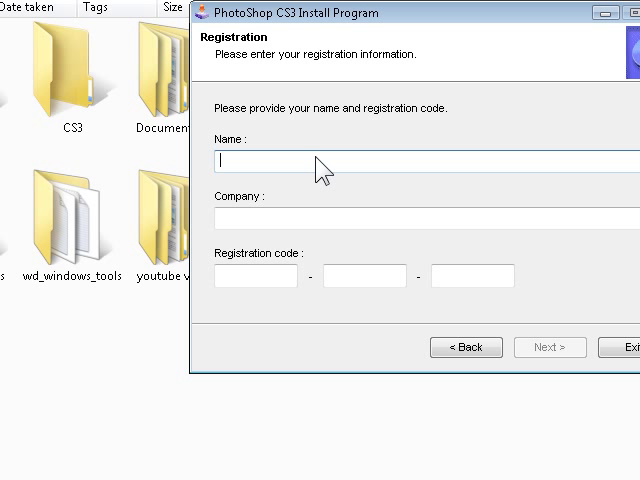
pyautogui.write('MIKE')
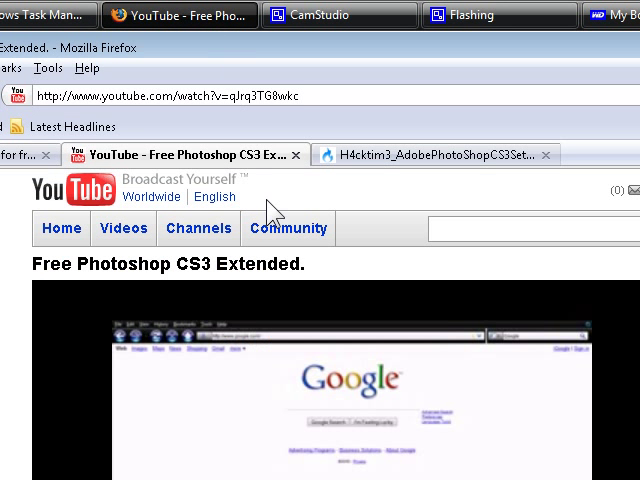
# - Paste the YouTube description's serial into the code boxes and submit the registration
pyautogui.scroll(-3)
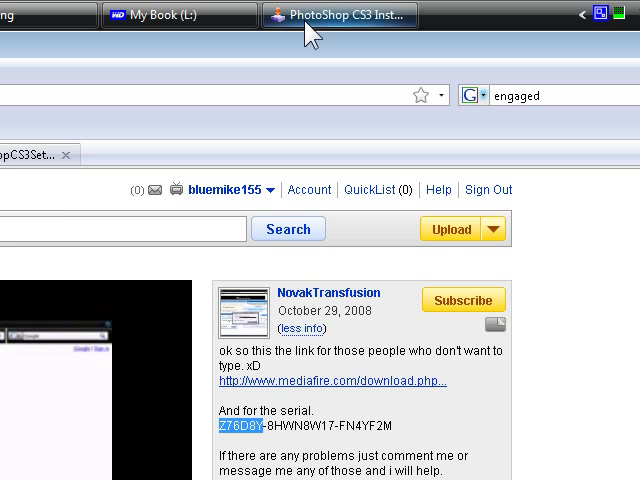
pyautogui.click(340, 14)
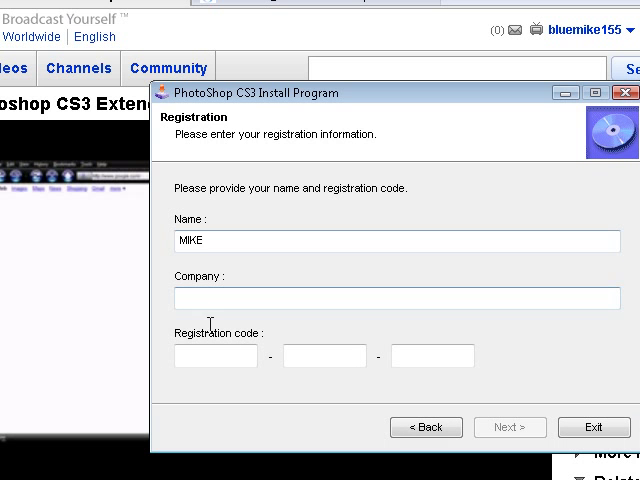
pyautogui.rightClick(205, 277)
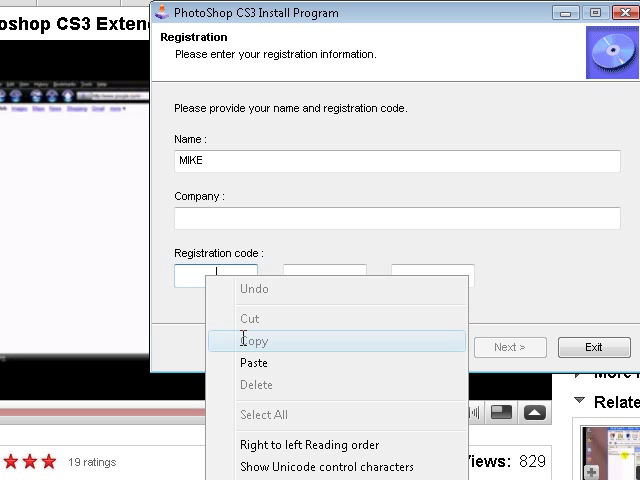
pyautogui.click(254, 362)
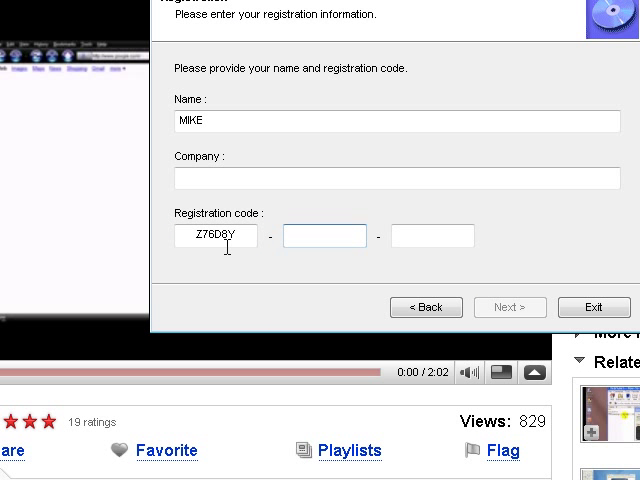
pyautogui.click(324, 235)
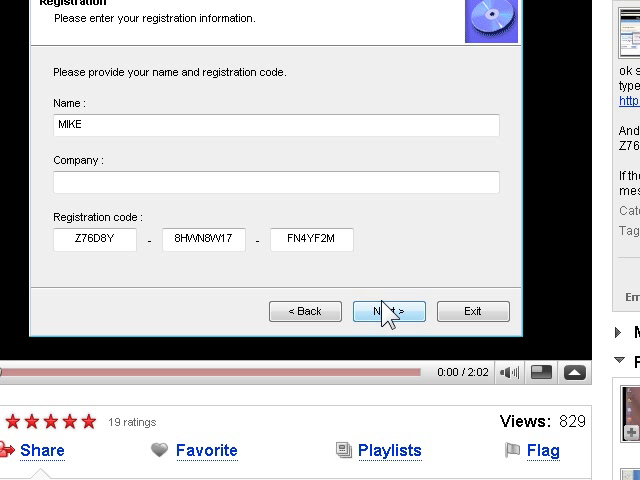
pyautogui.click(389, 311)
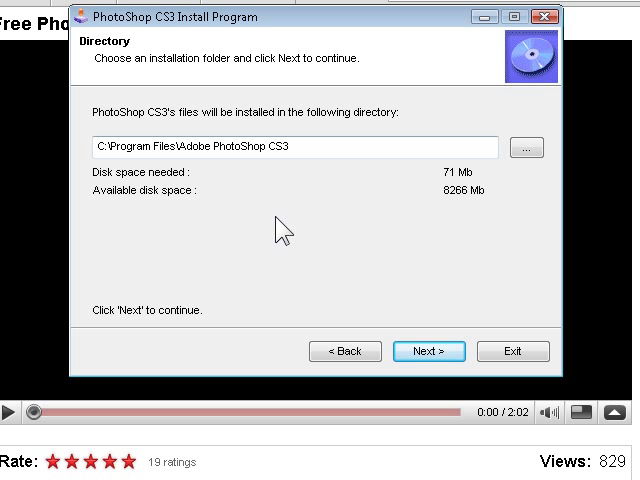
pyautogui.moveTo(209, 180)
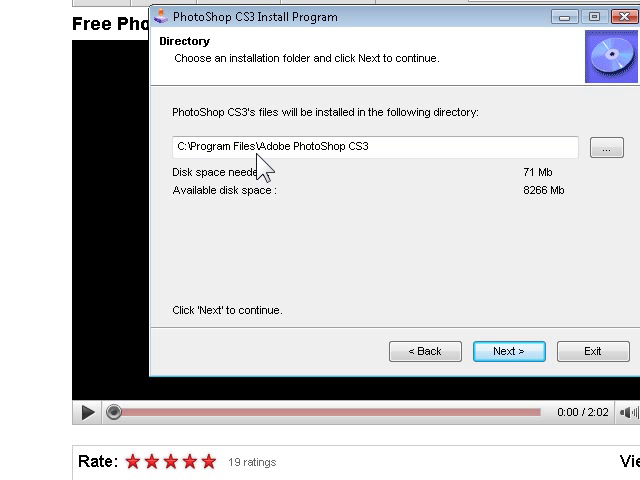
pyautogui.moveTo(267, 174)
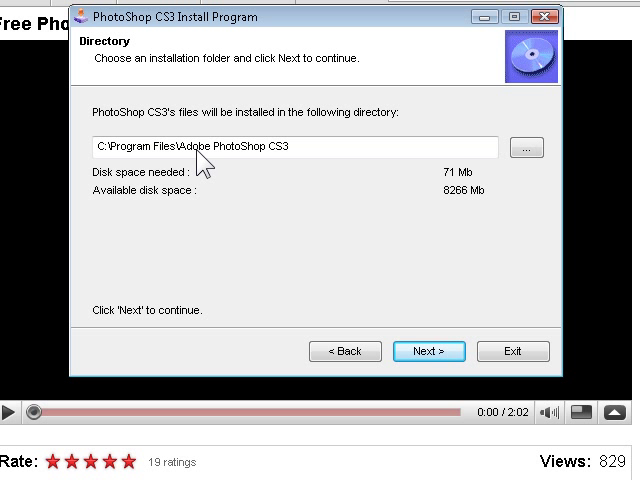
pyautogui.moveTo(258, 186)
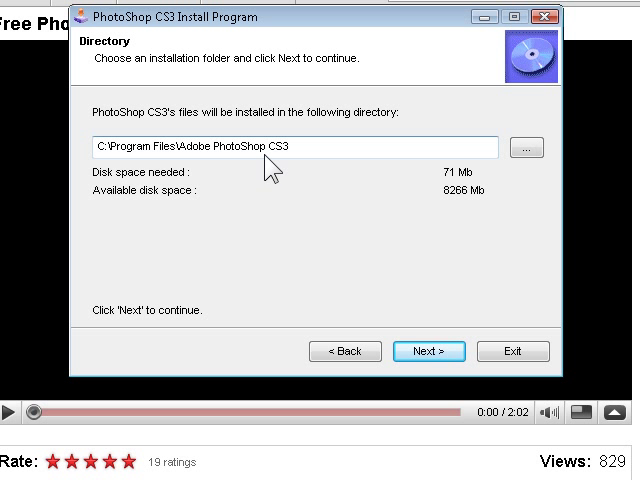
pyautogui.moveTo(315, 209)
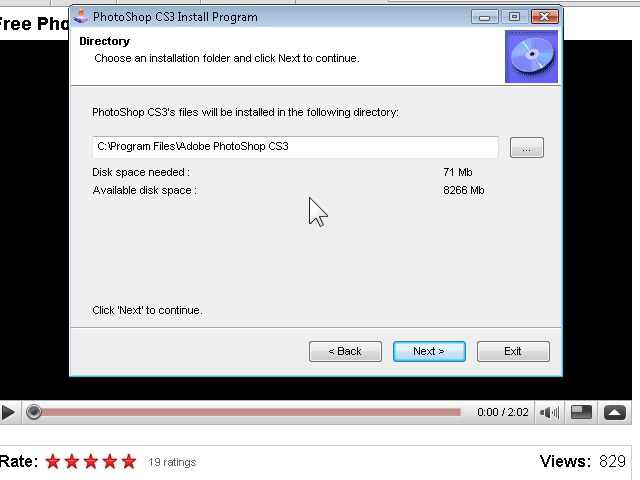
pyautogui.moveTo(170, 193)
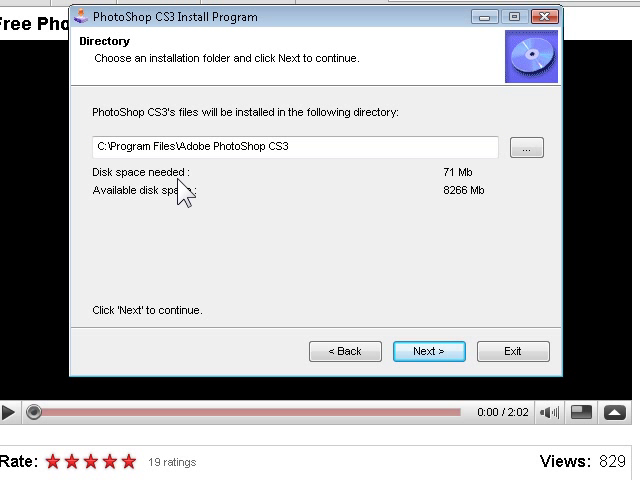
pyautogui.moveTo(227, 170)
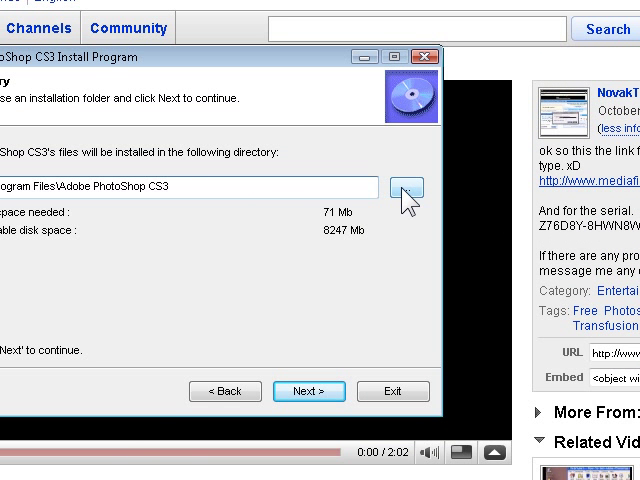
# - Browse into My Book (L:) and pick the PHOTOSHOP CS3 folder as install location
pyautogui.click(406, 189)
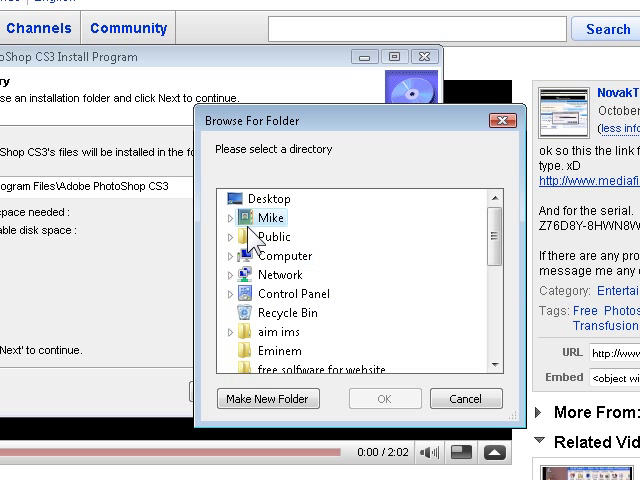
pyautogui.click(229, 256)
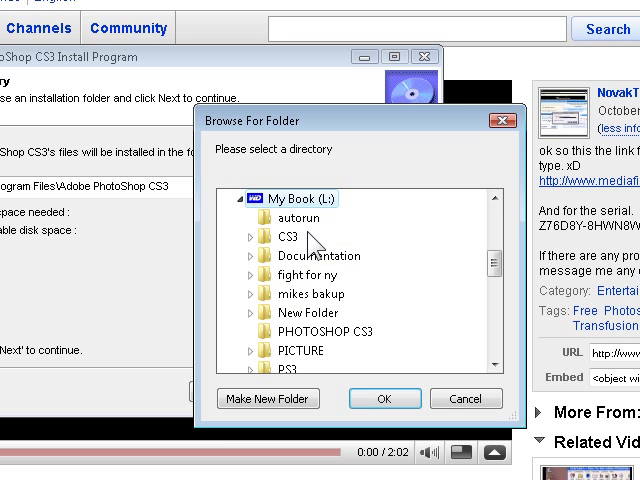
pyautogui.scroll(-3)
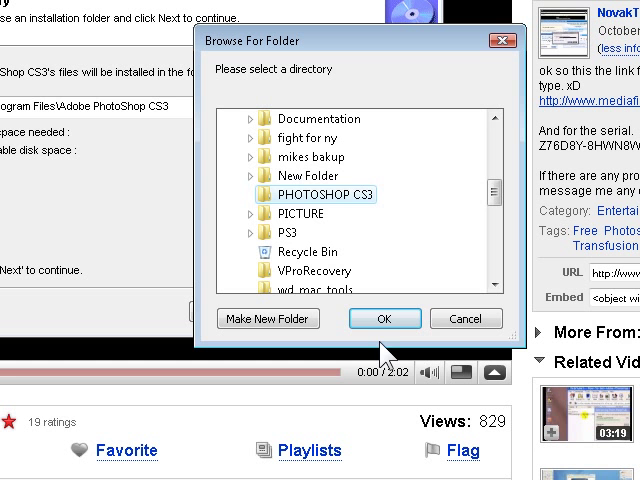
pyautogui.click(384, 318)
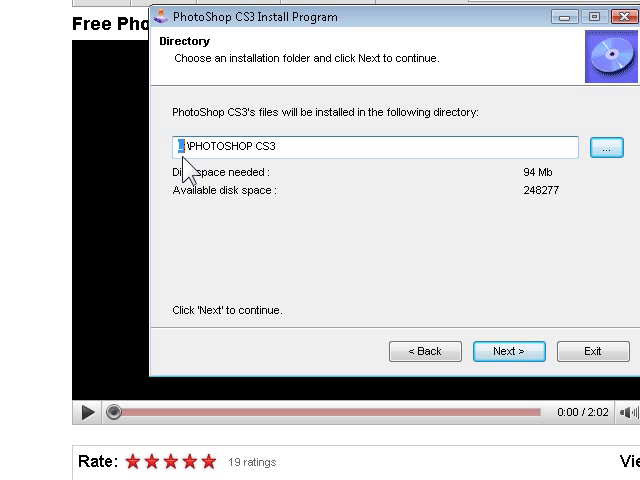
pyautogui.moveTo(281, 172)
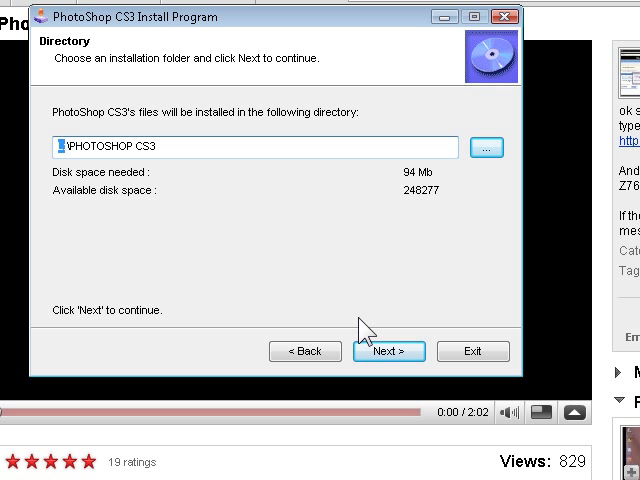
# - Confirm the settings, start the installation, and continue once it completes
pyautogui.click(389, 351)
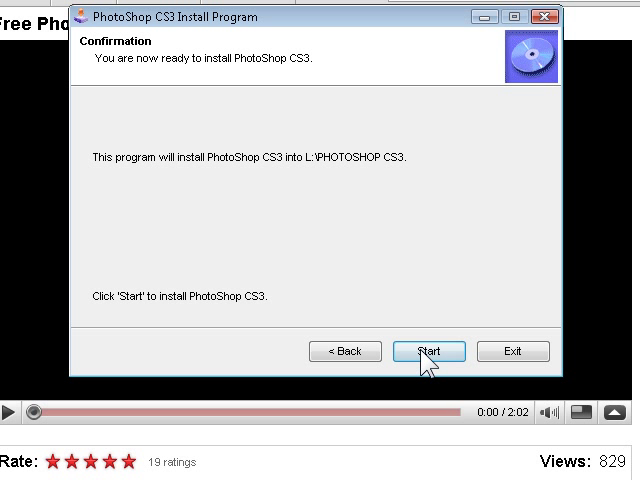
pyautogui.click(428, 351)
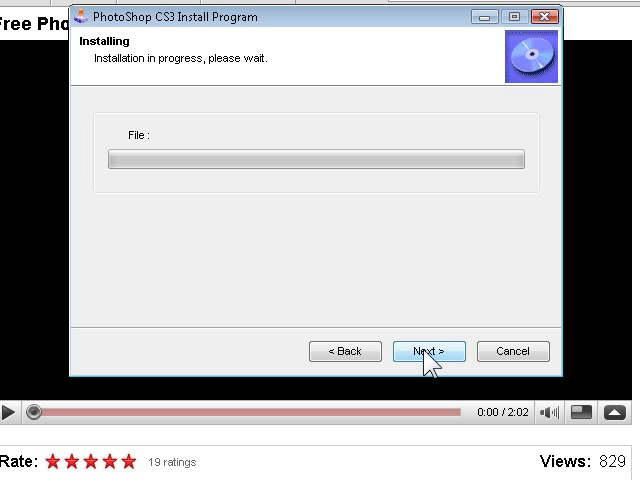
pyautogui.click(429, 351)
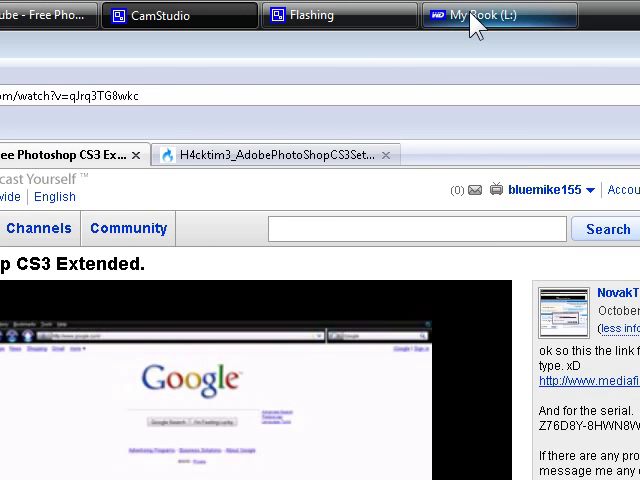
# - Bring up Explorer at L:\PHOTOSHOP CS3\Presets and select the Brushes folder
pyautogui.click(492, 15)
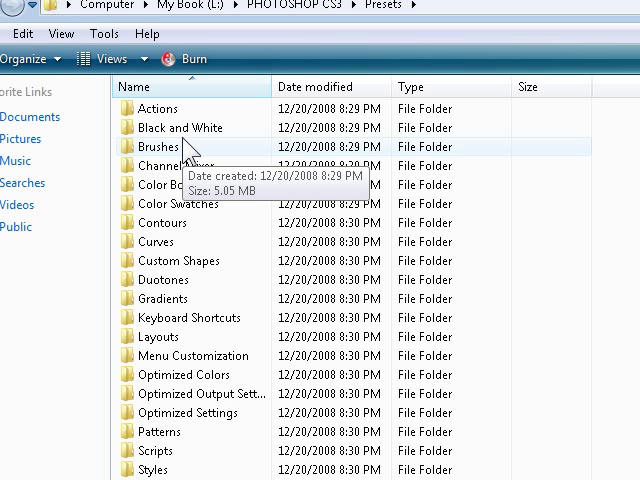
pyautogui.click(160, 147)
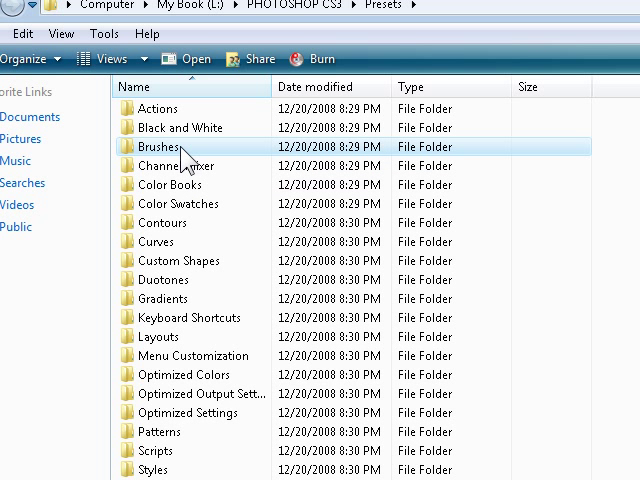
pyautogui.moveTo(238, 170)
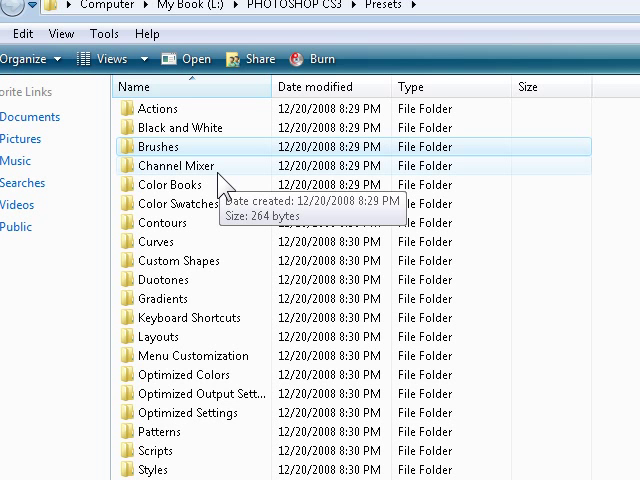
pyautogui.moveTo(210, 190)
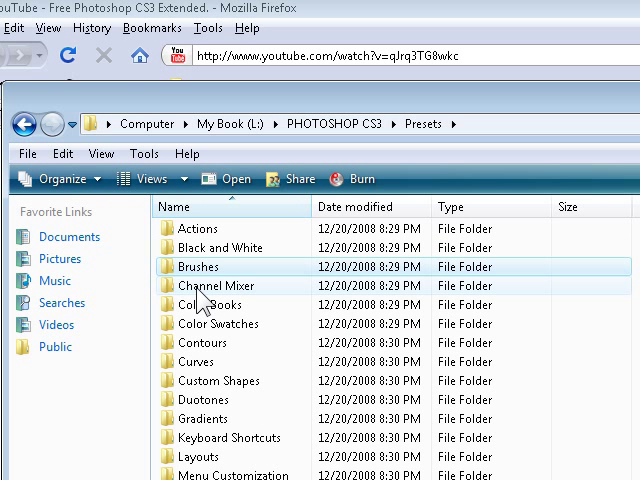
pyautogui.click(216, 285)
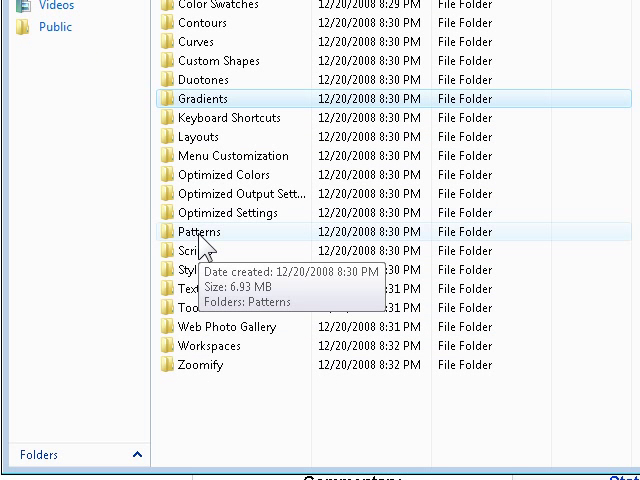
pyautogui.click(204, 231)
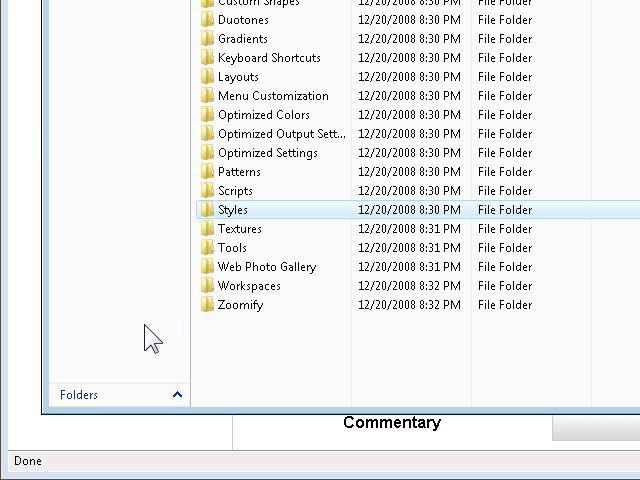
pyautogui.moveTo(263, 217)
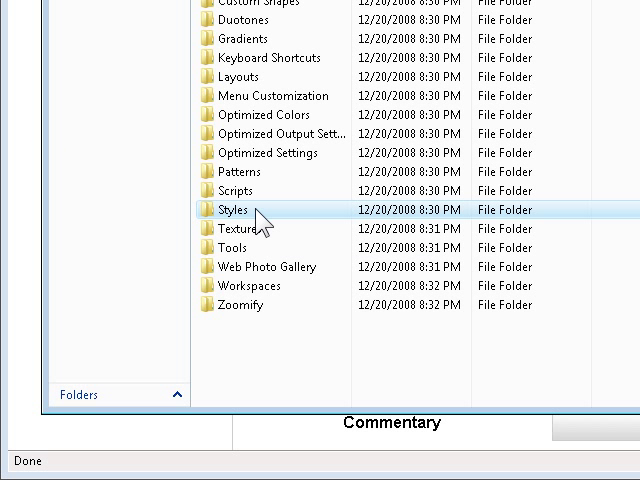
pyautogui.click(245, 228)
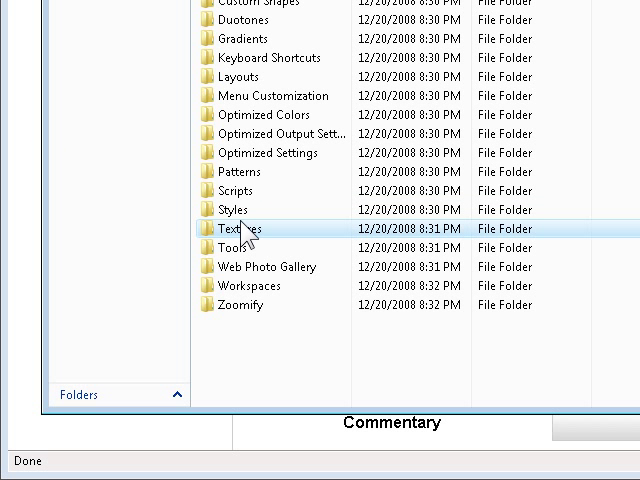
pyautogui.click(232, 209)
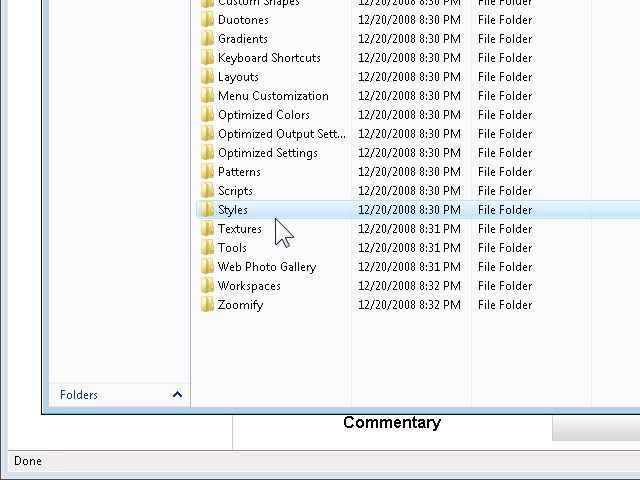